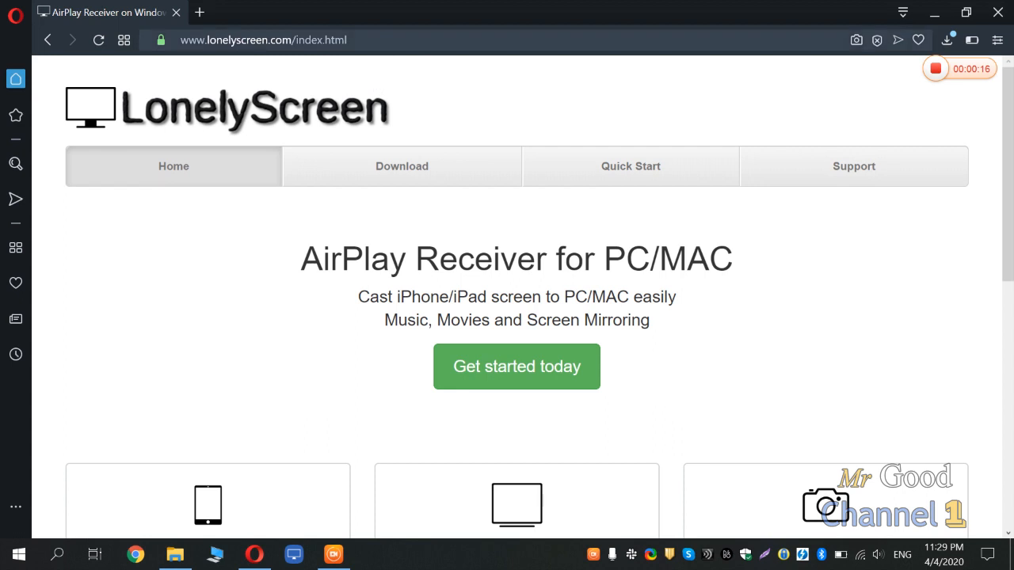
# Select the website address in the browser's address bar.
pyautogui.click(261, 40)
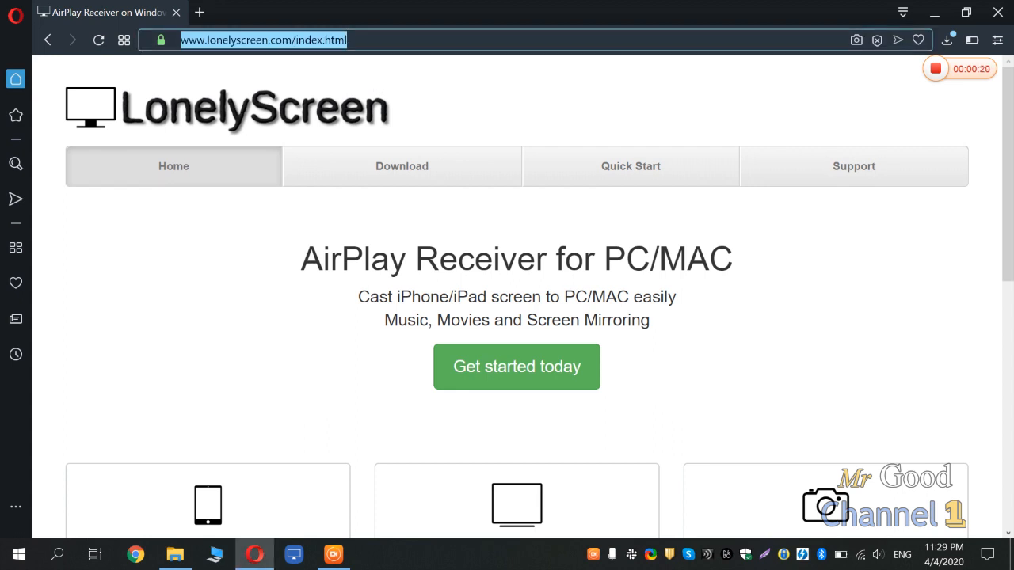
pyautogui.moveTo(402, 166)
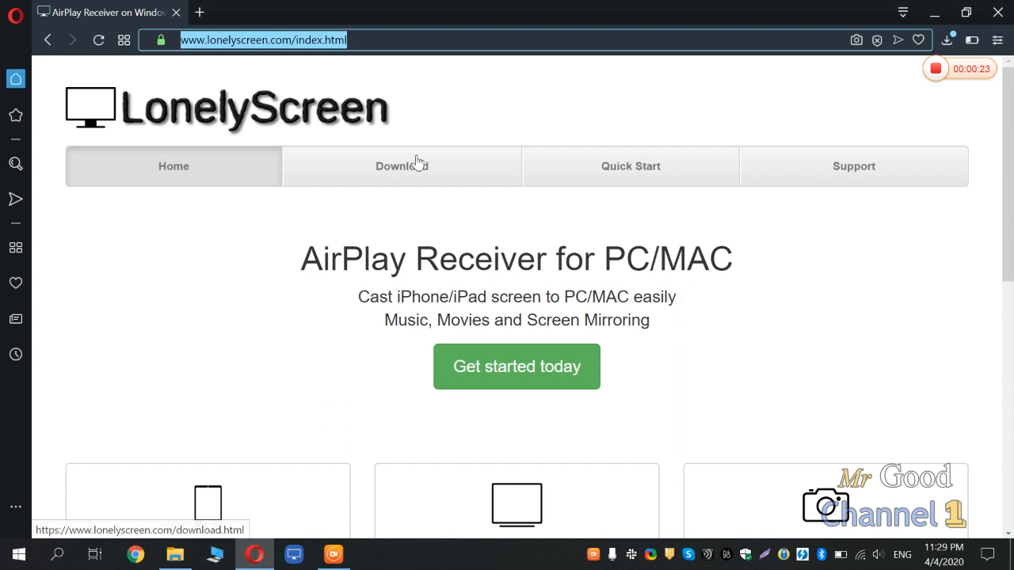
pyautogui.moveTo(282, 440)
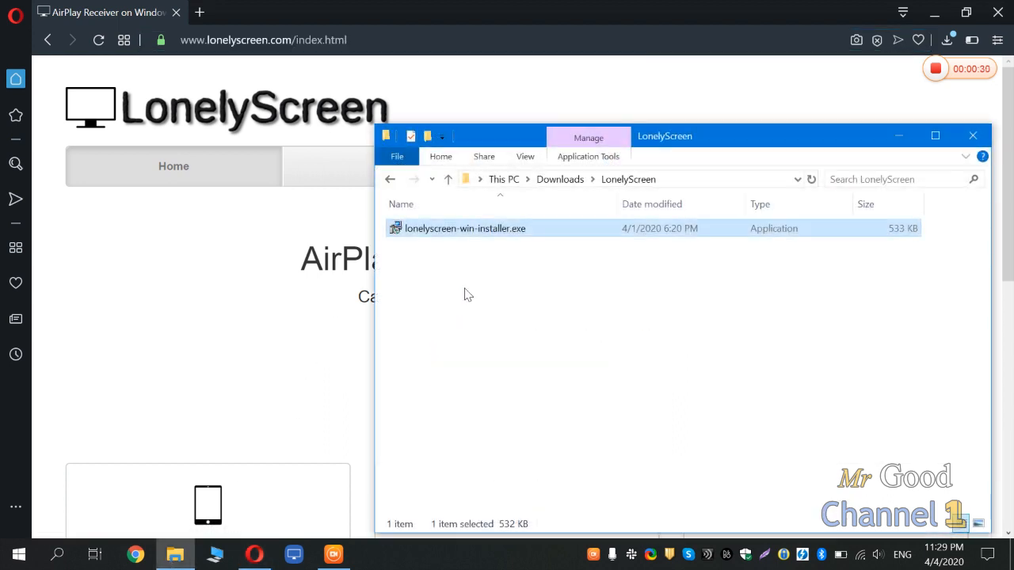
pyautogui.moveTo(396, 367)
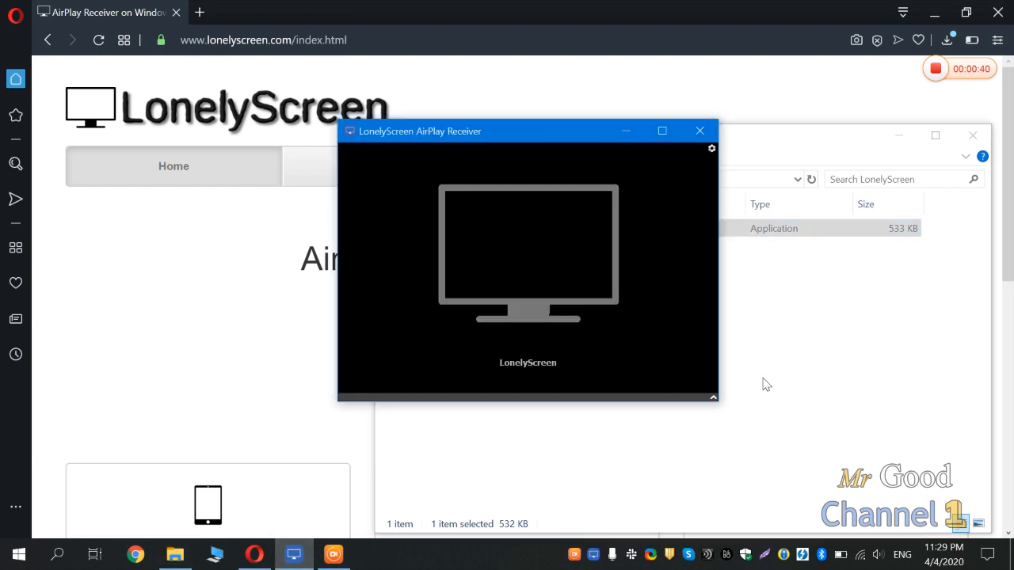
pyautogui.moveTo(491, 151)
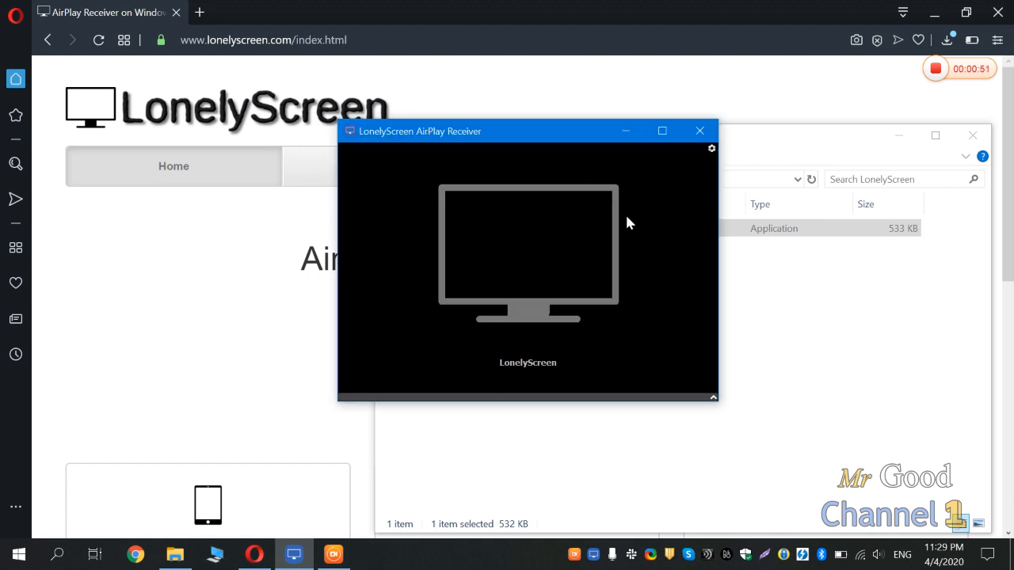
pyautogui.moveTo(754, 282)
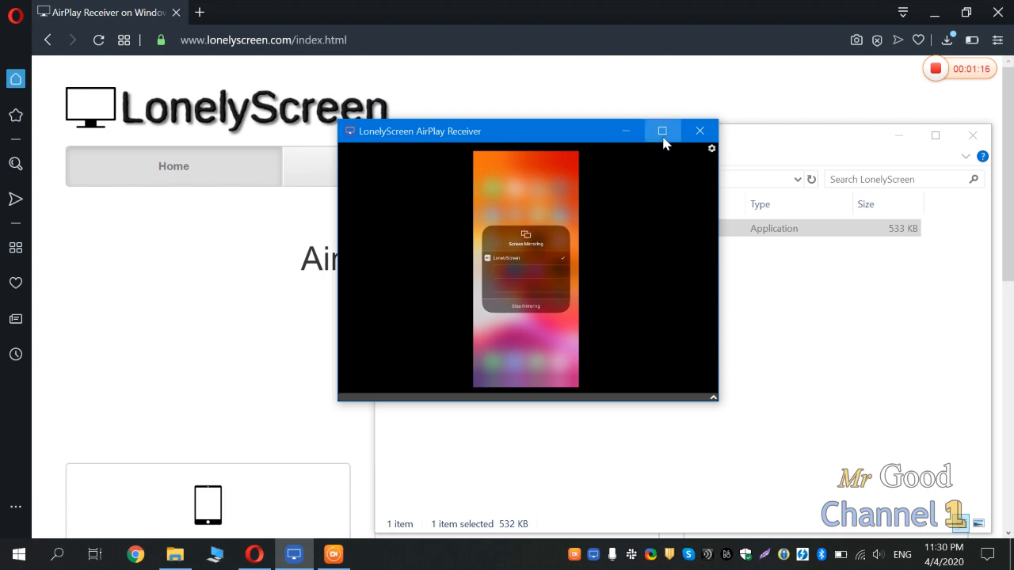
# Maximize the LonelyScreen AirPlay Receiver window so the mirrored iPhone fills the desktop.
pyautogui.click(662, 130)
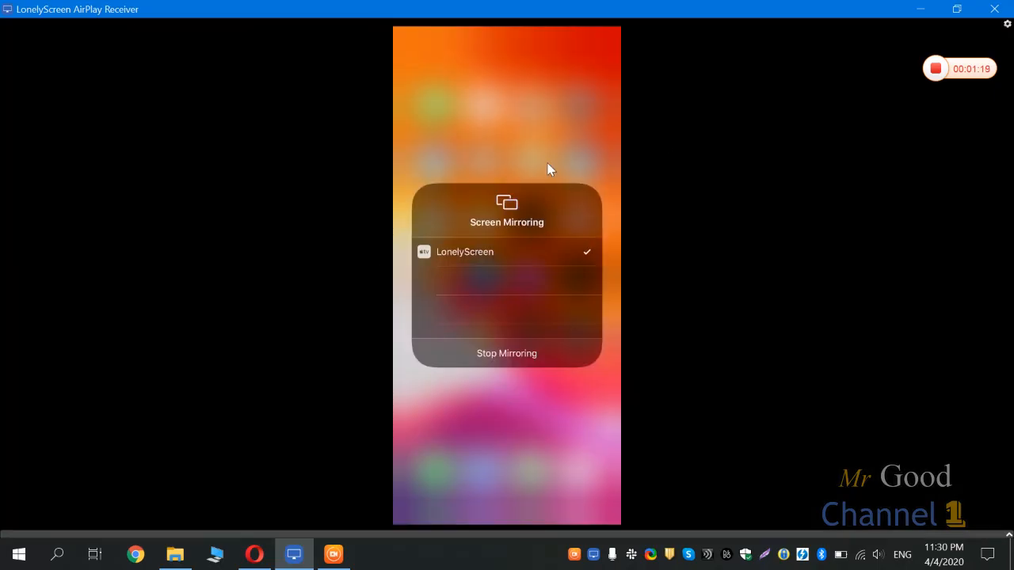
pyautogui.moveTo(610, 234)
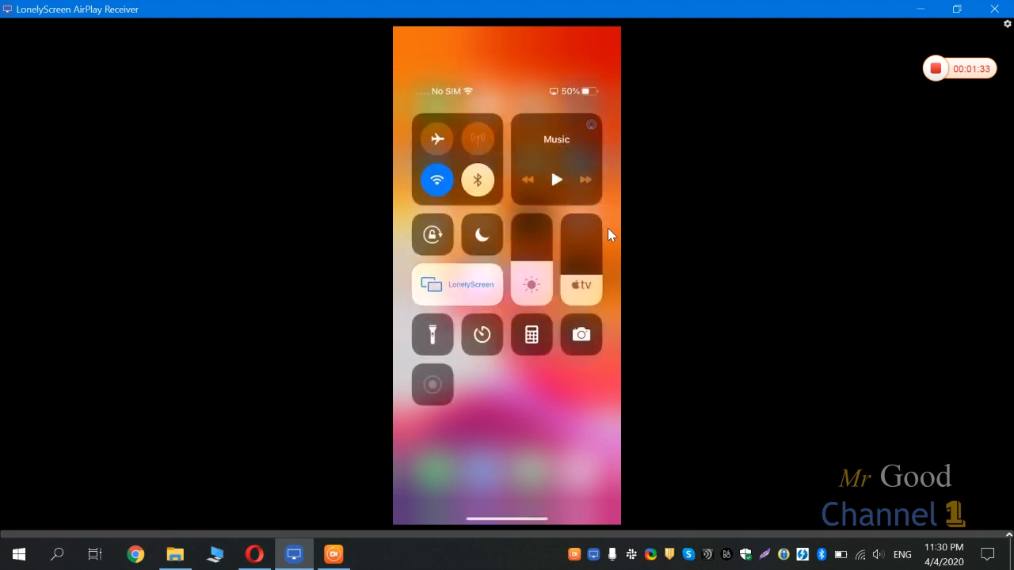
pyautogui.moveTo(494, 323)
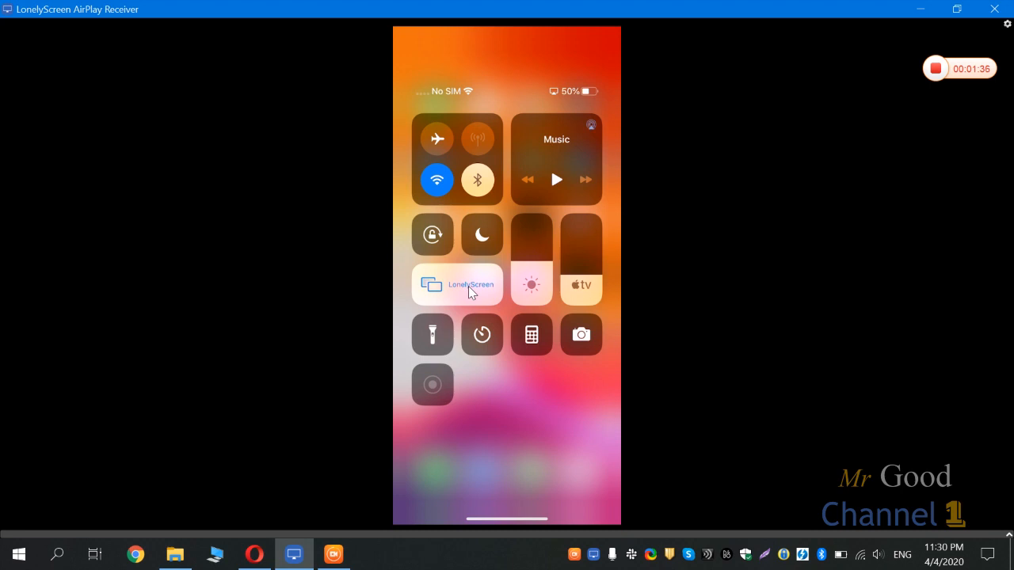
# Dismiss the mirrored iPhone's Control Center to reveal its home screen.
pyautogui.click(456, 285)
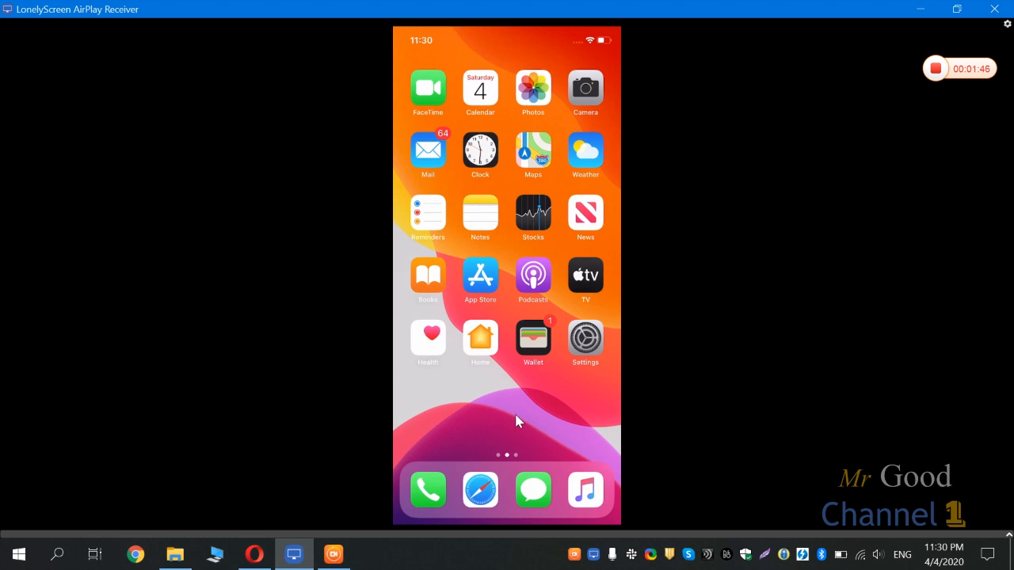
pyautogui.click(479, 149)
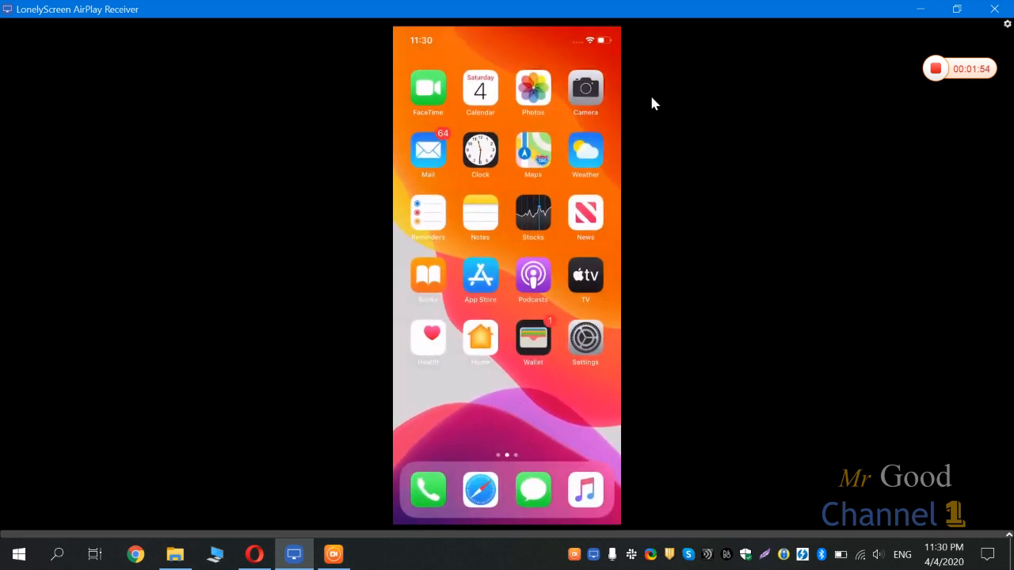
pyautogui.moveTo(689, 191)
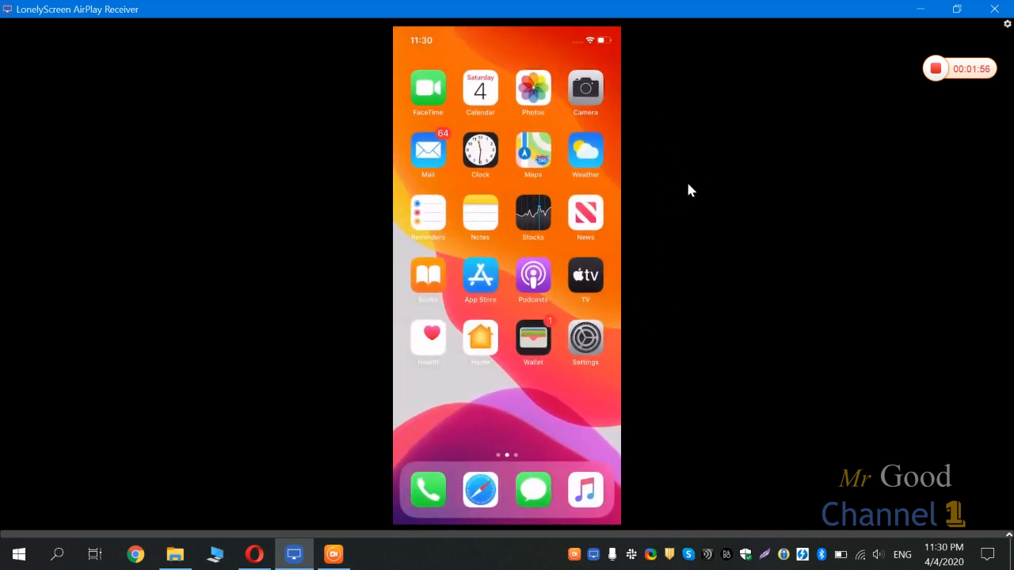